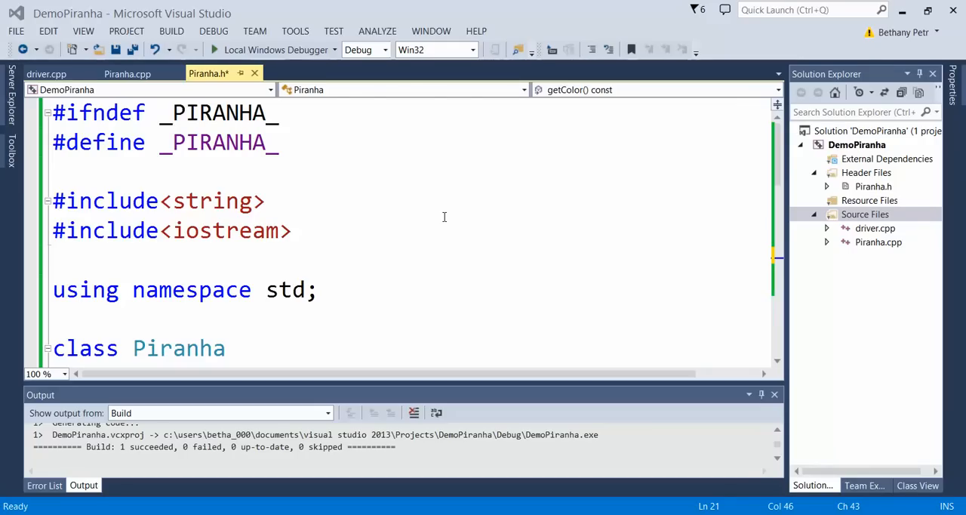
Step: Scroll Piranha.h down to the public section just below Lower()
scroll("down", 3)
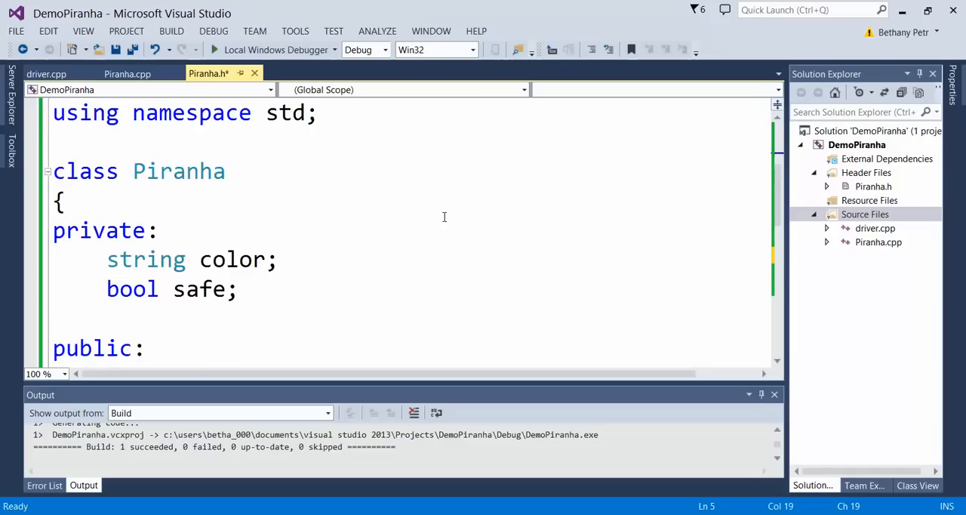
scroll("down", 3)
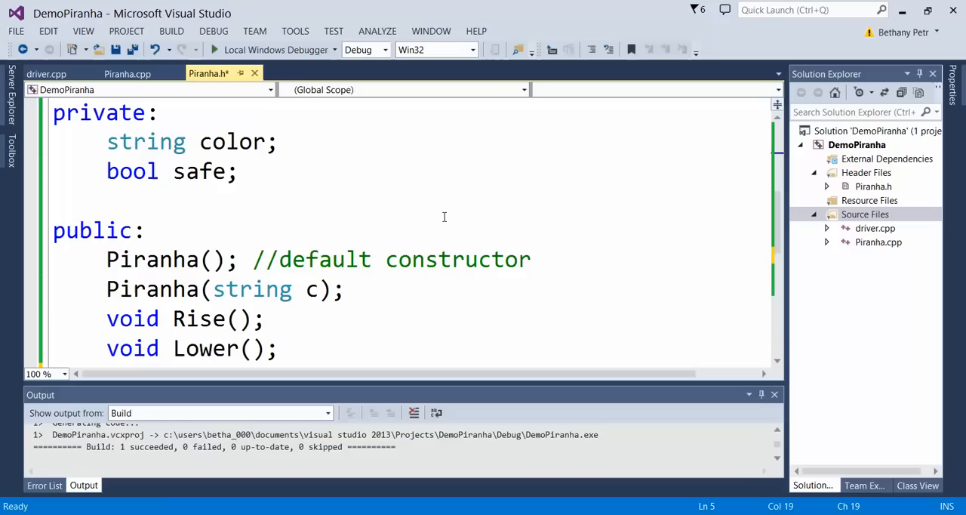
scroll("down", 3)
type("void")
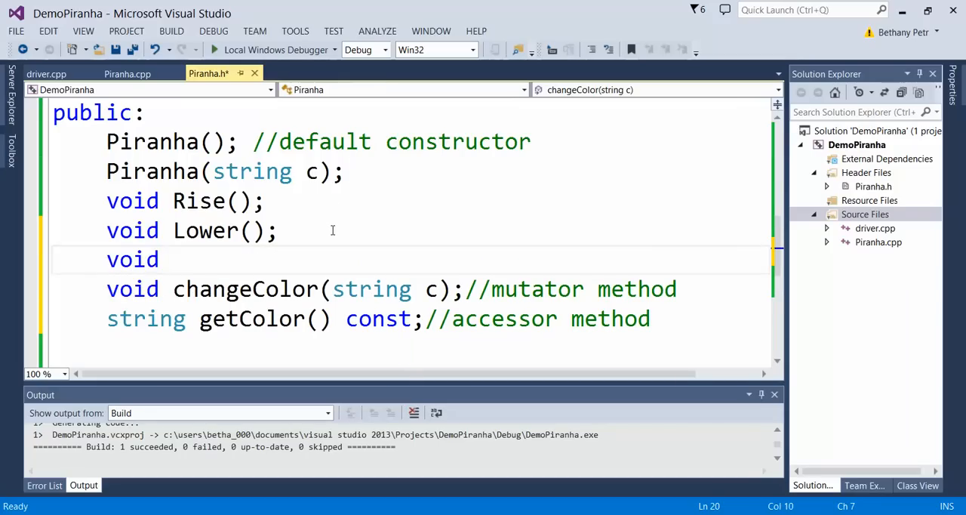
Step: Complete the header declaration as void fireball();
type("fireball()")
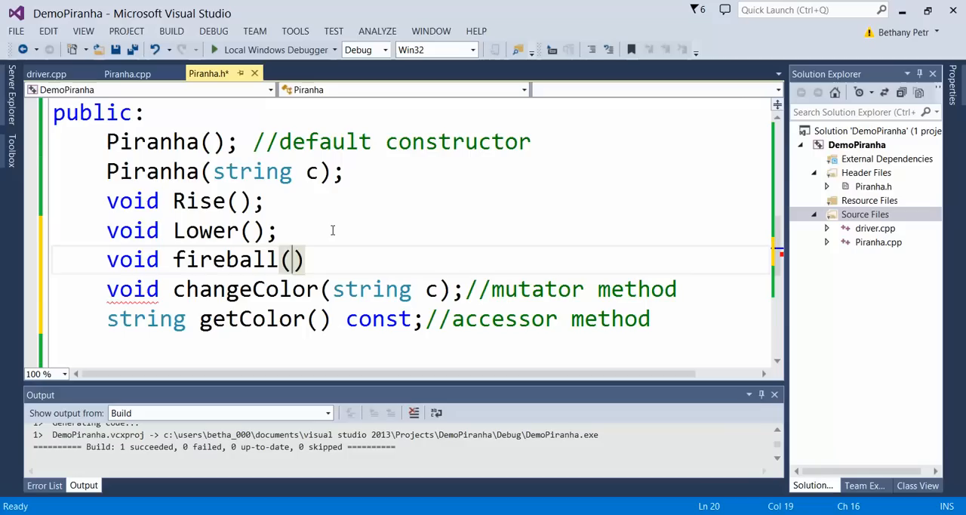
type(";")
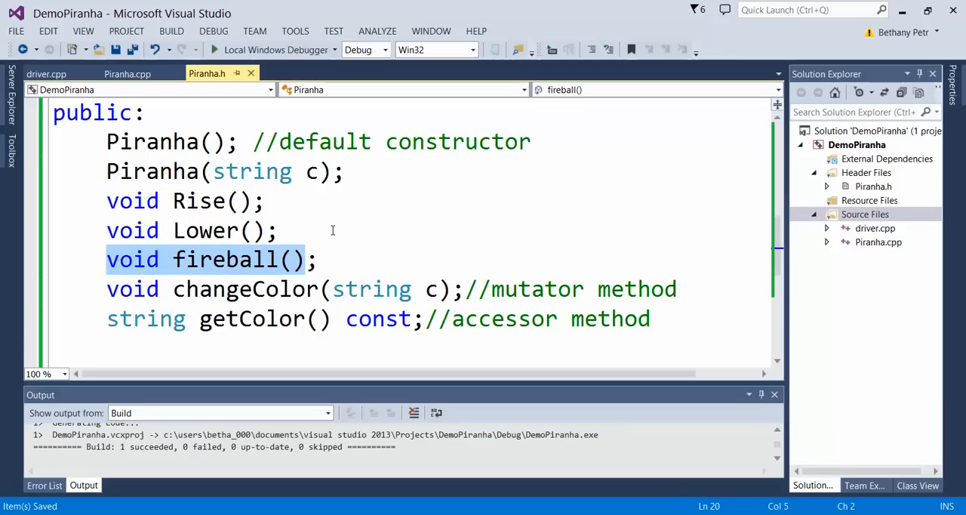
mouse_move(126, 73)
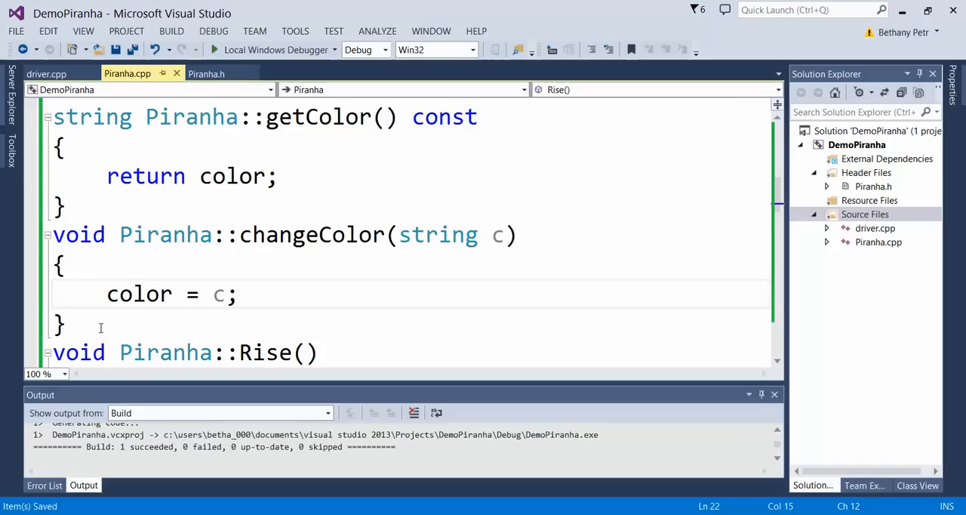
Step: Type the void Piranha::fireball() definition below changeColor in Piranha.cpp
type("fireball")
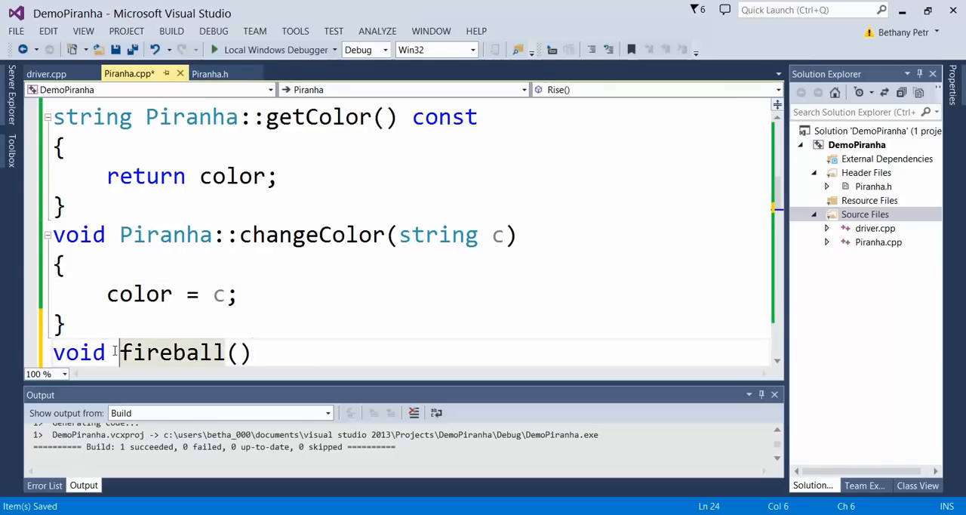
type("Piranha::")
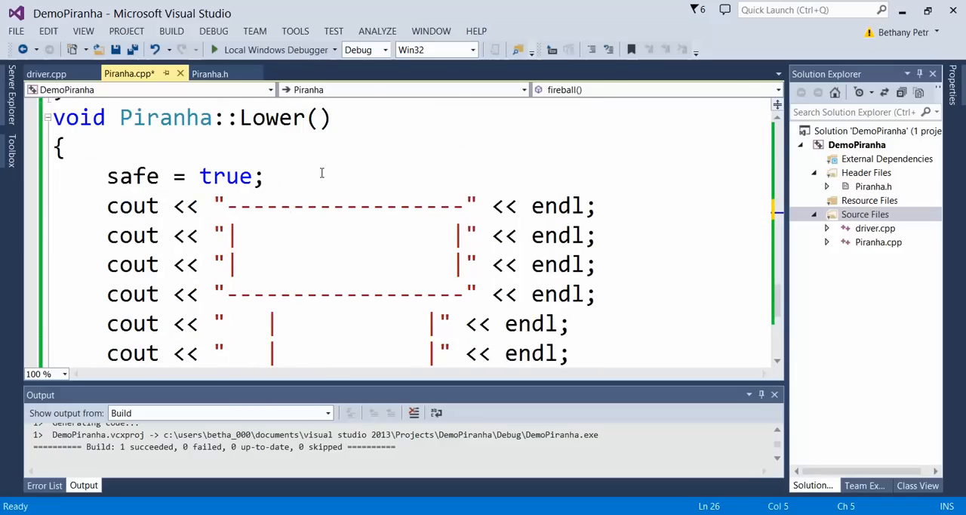
scroll("down", 3)
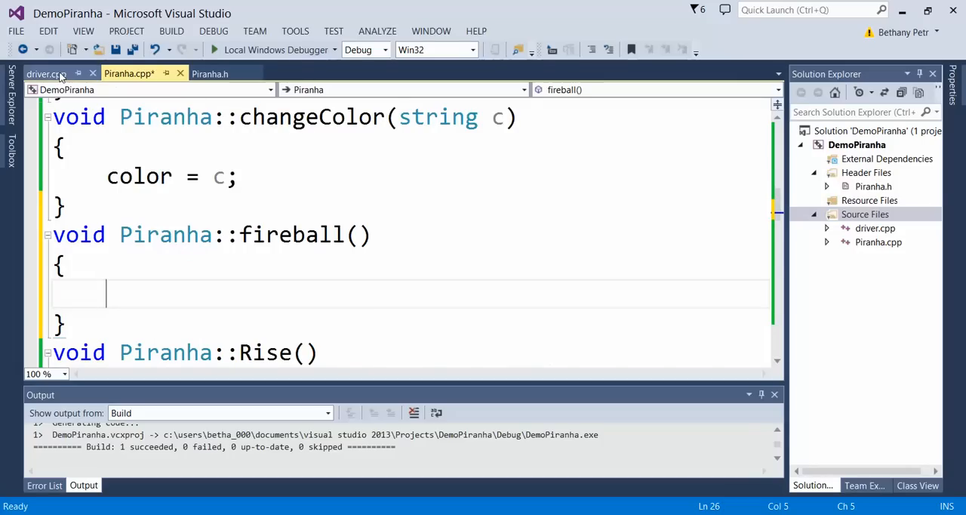
left_click(45, 73)
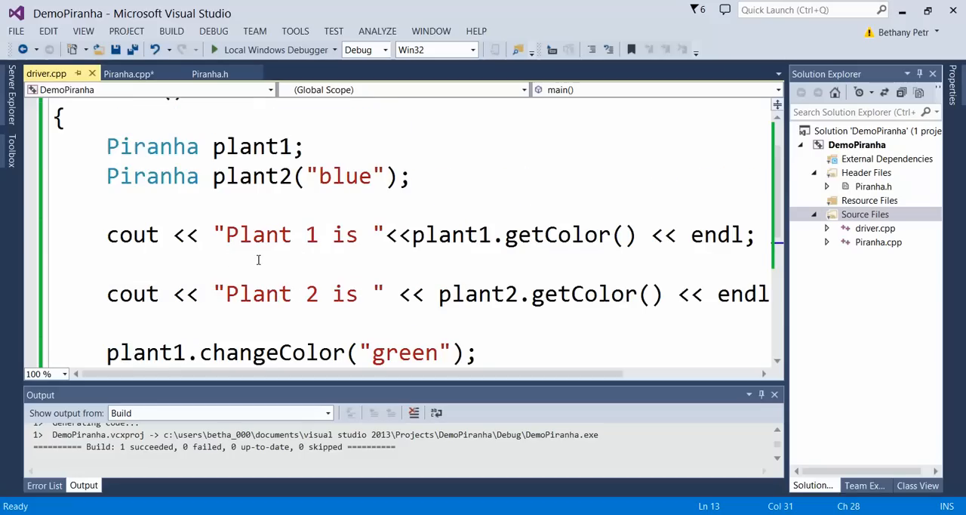
mouse_move(253, 176)
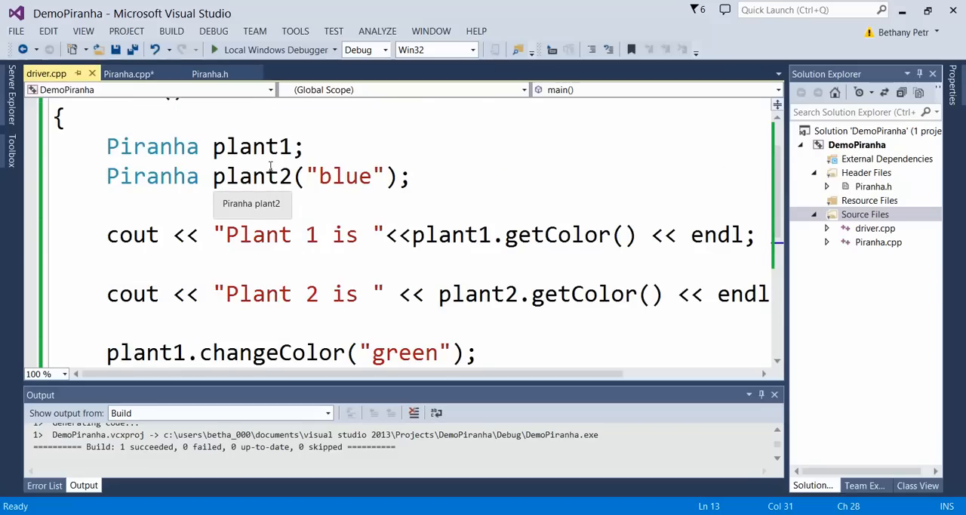
type("cout << plant1.getColor();")
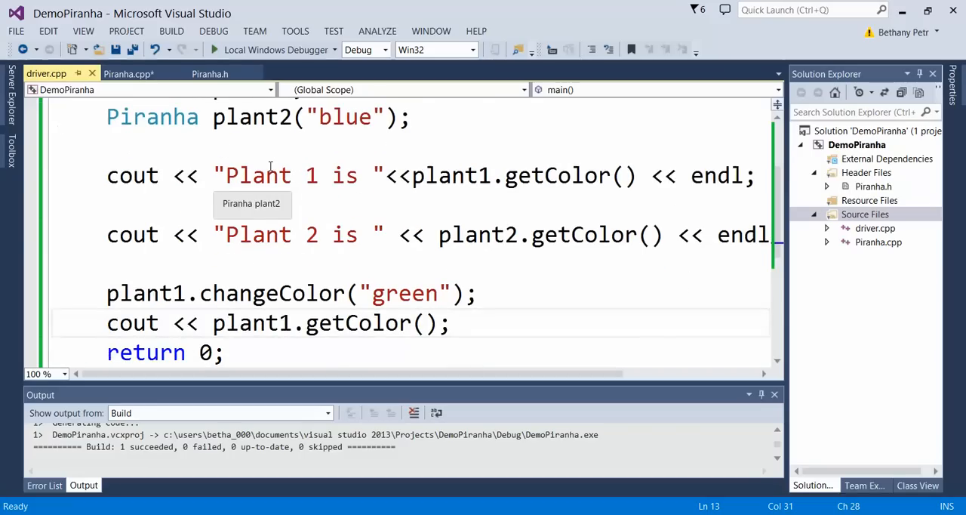
scroll("down", 3)
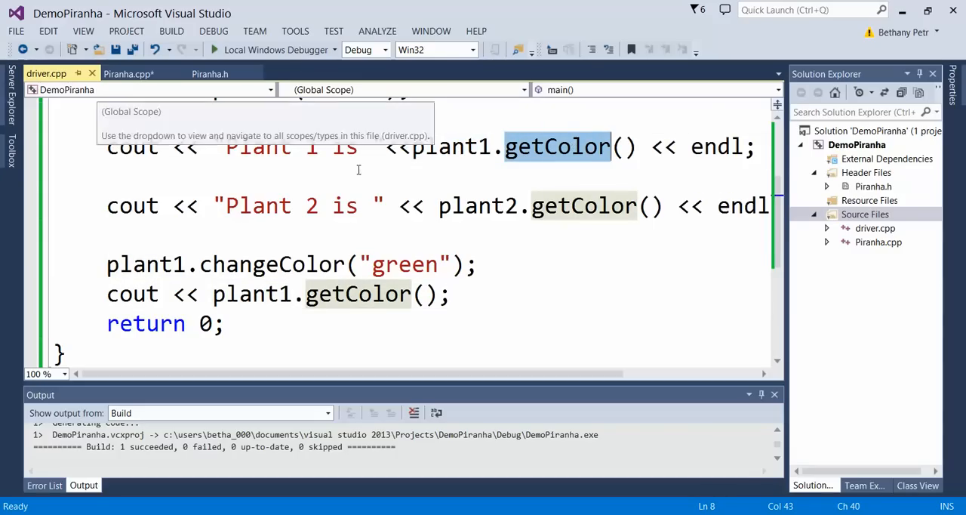
left_click(128, 73)
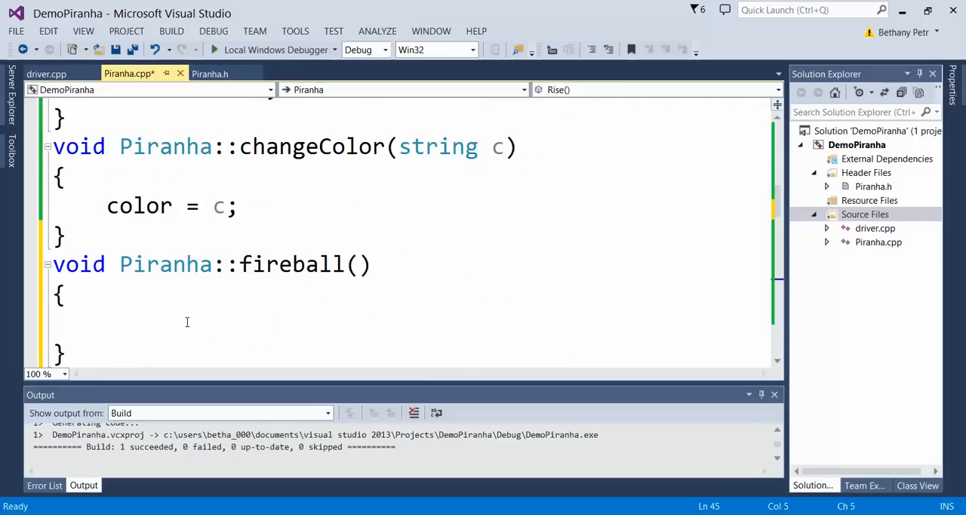
Step: Fill fireball() with a Lower() call and cout << "Hit with Fireball!" << endl;
type("Lower();")
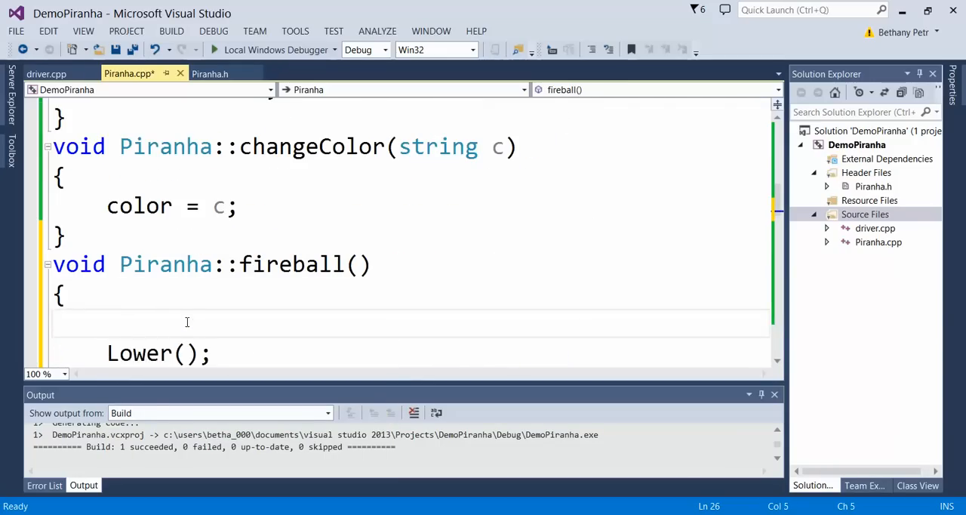
type("cout << \"Hit w\"")
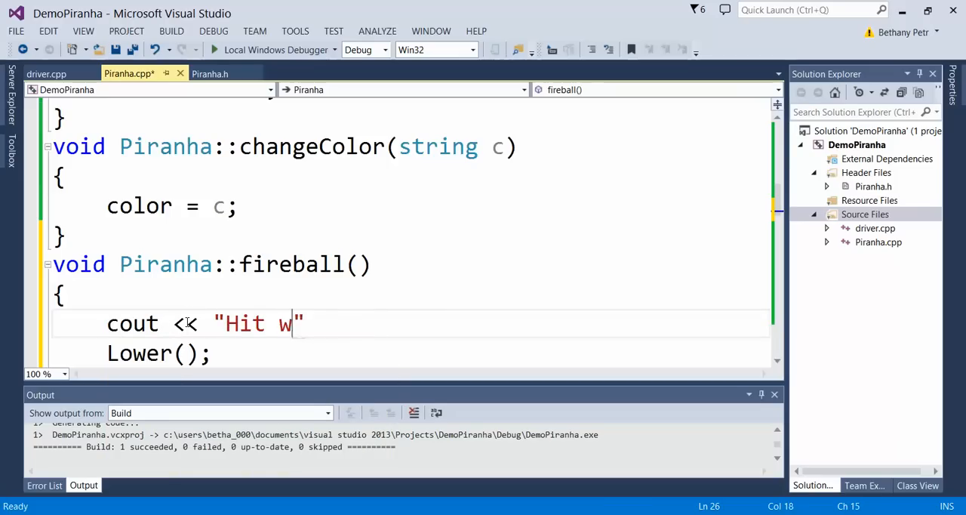
type("ith Fireball!")
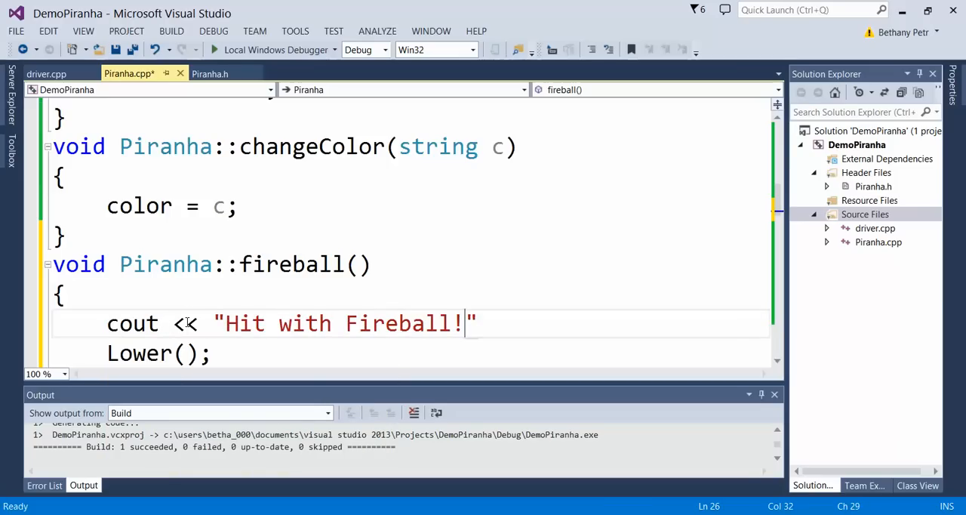
type("<< endl;")
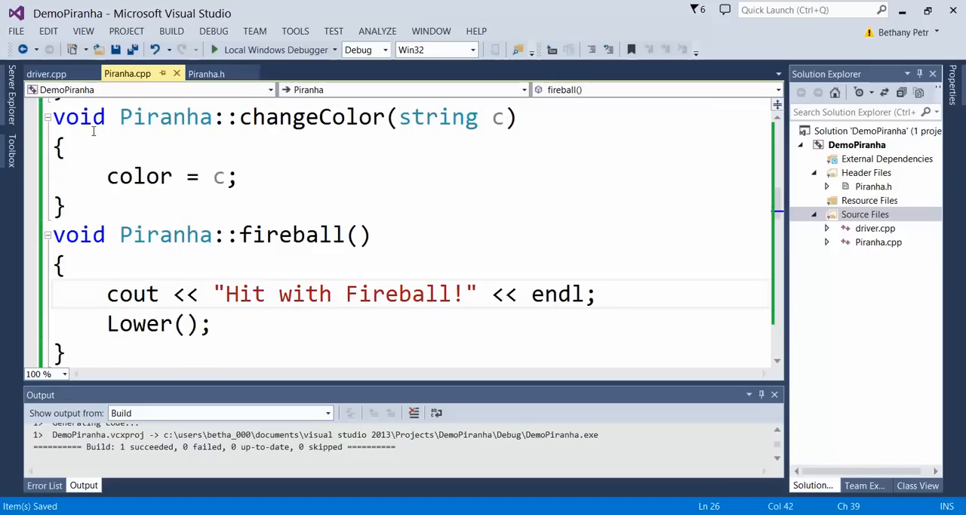
left_click(46, 73)
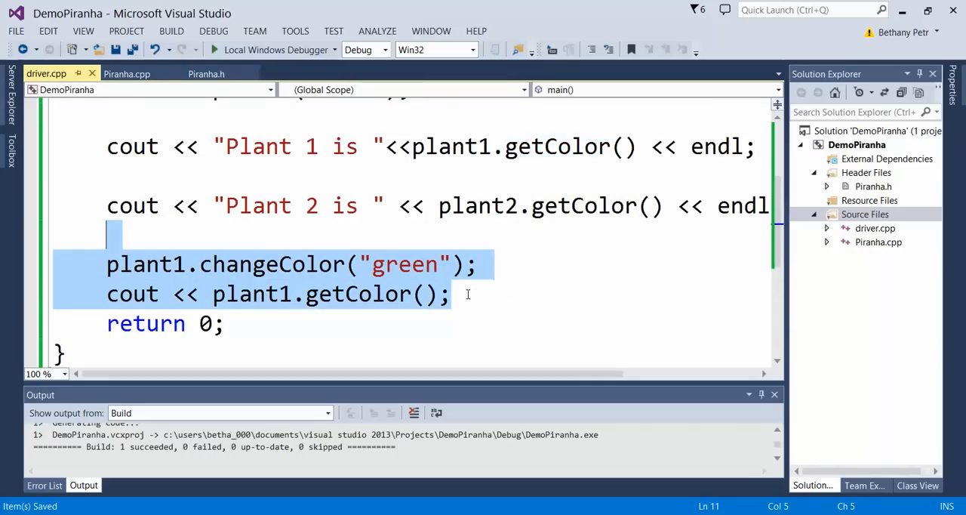
Step: Replace main's color-change and print lines with a plant2.fireball(); call
key("Delete")
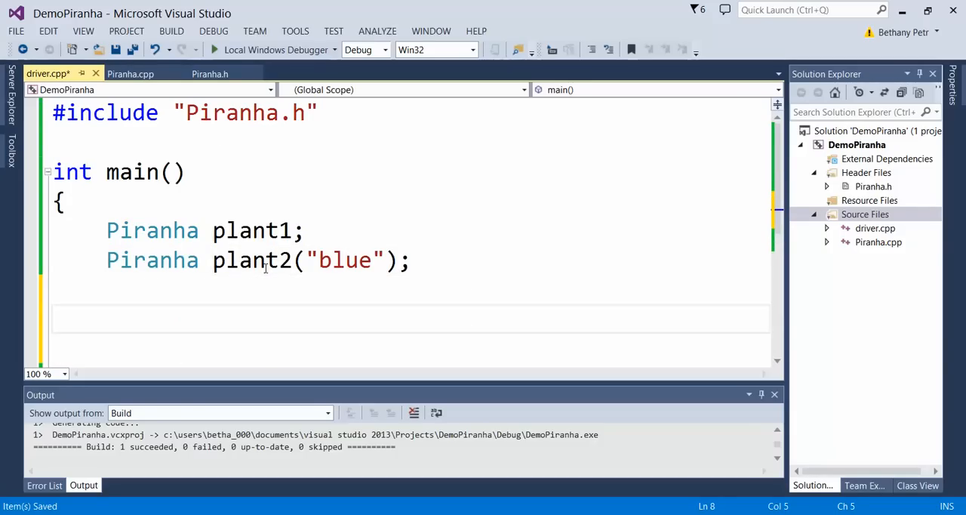
type("plant.")
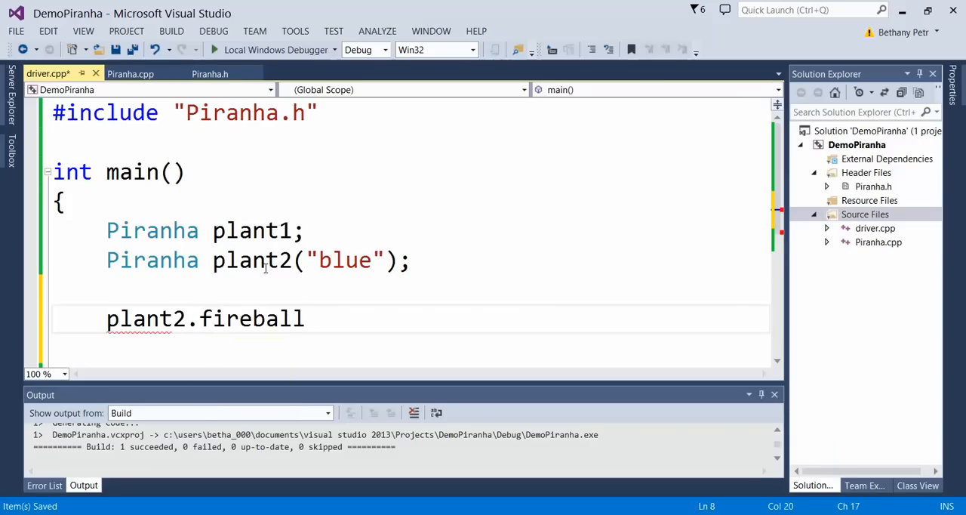
type("();")
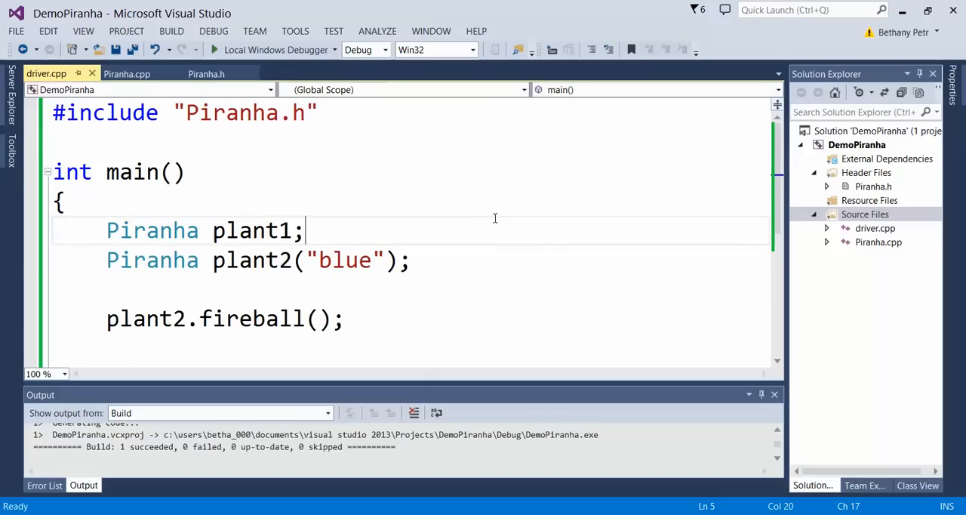
mouse_move(299, 218)
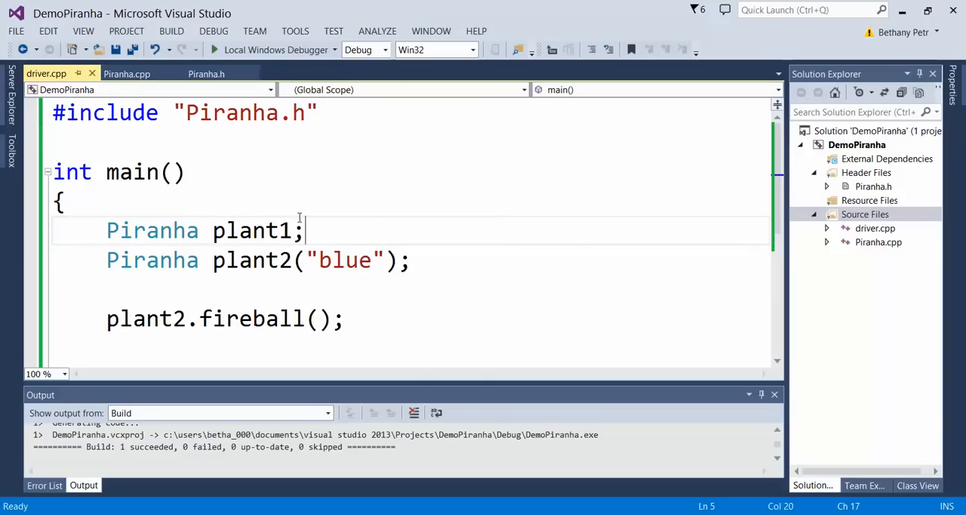
mouse_move(329, 105)
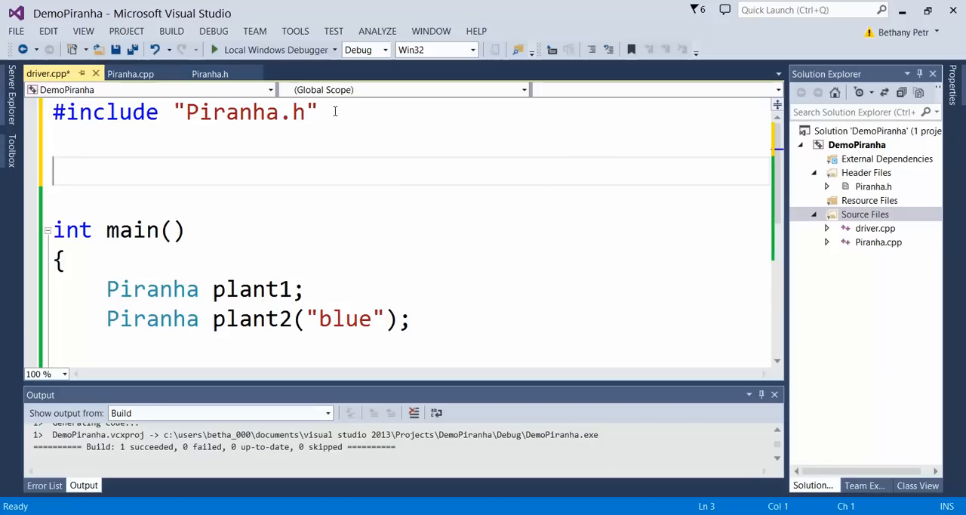
Step: Write the void printInfo(Piranha &p) signature above main()
type("void print")
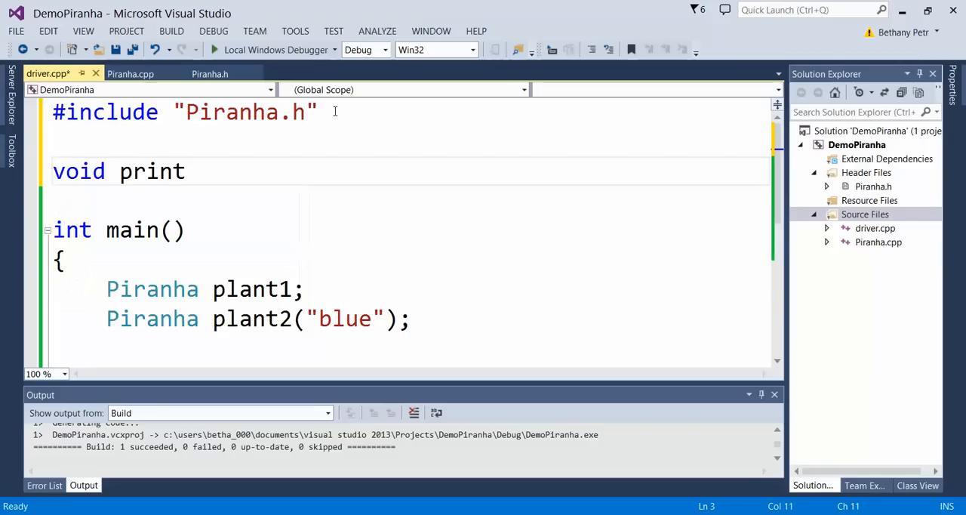
type("Info()")
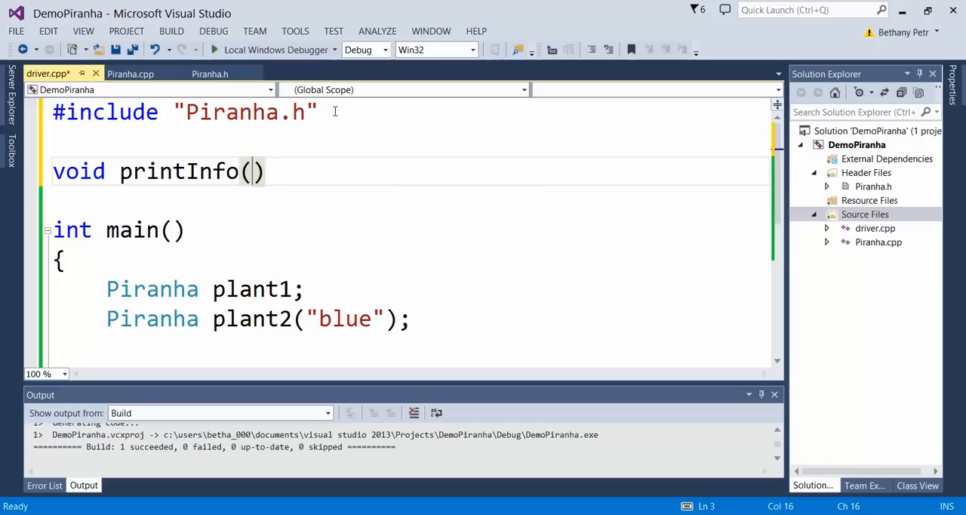
type("Piranha")
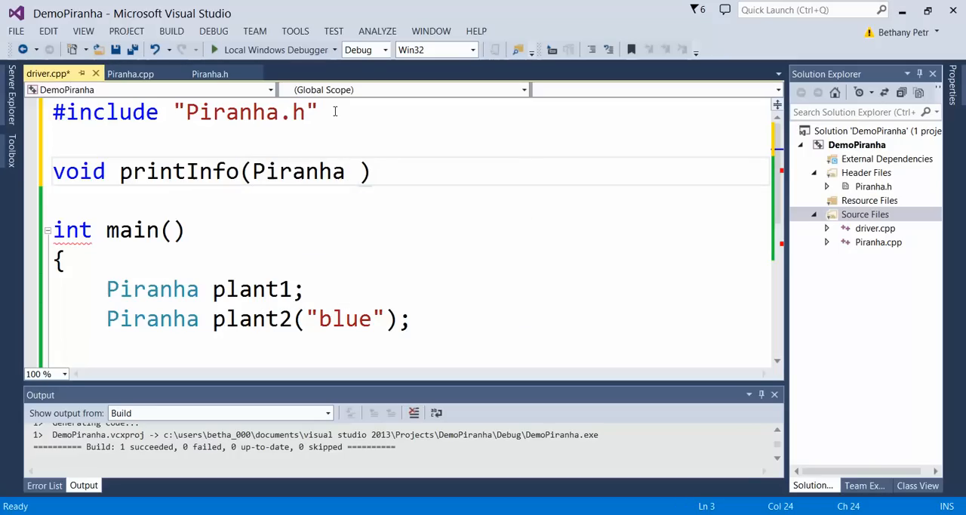
type("&")
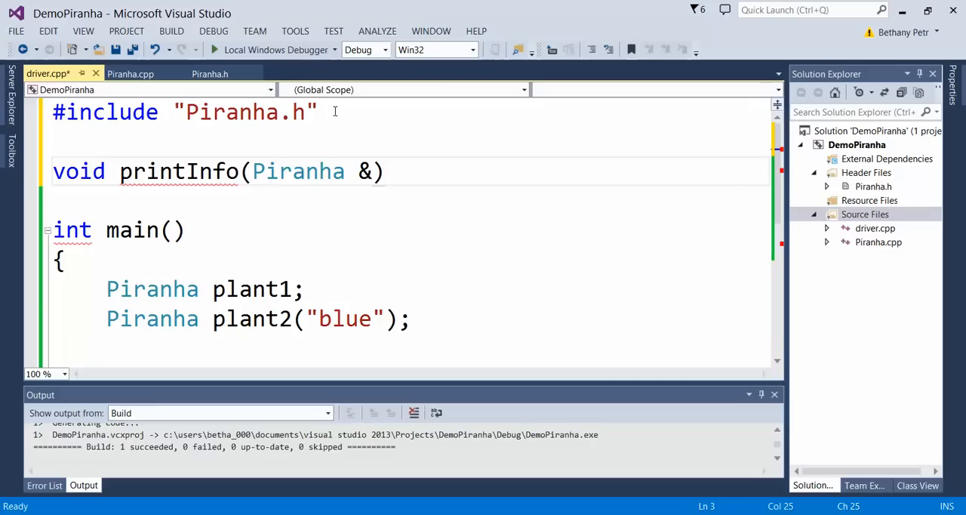
type("p")
left_click(408, 201)
type("{")
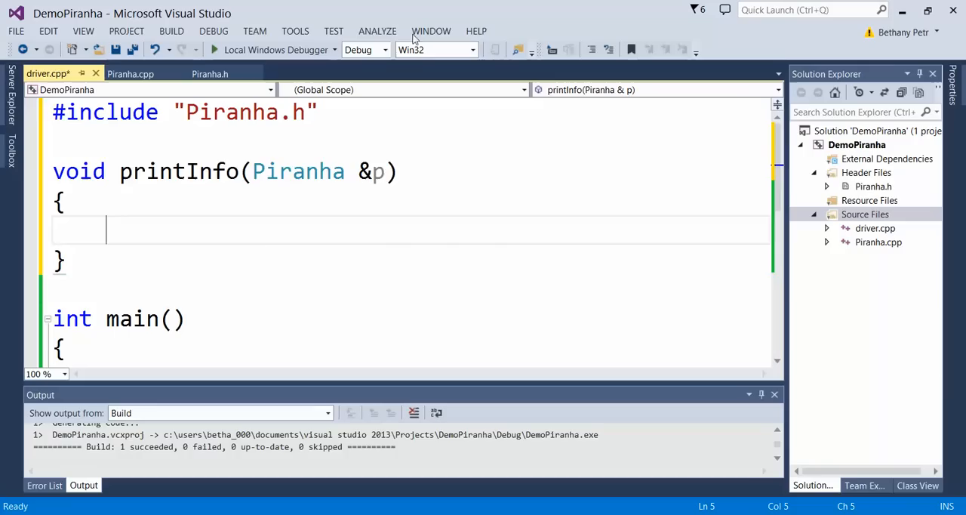
Step: Print "Plant info:" and "Color: " << p.getColor(), each followed by endl
type("cout")
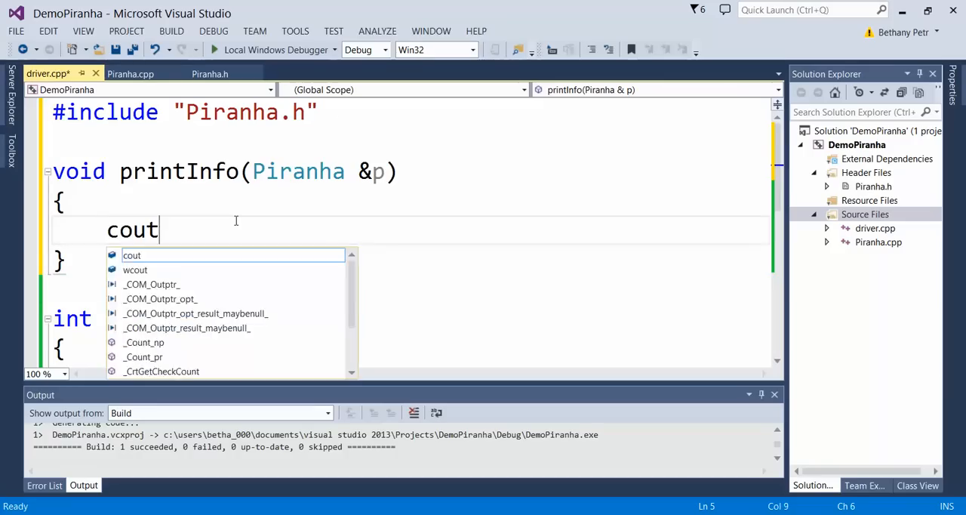
type("<< \"Plant info\"")
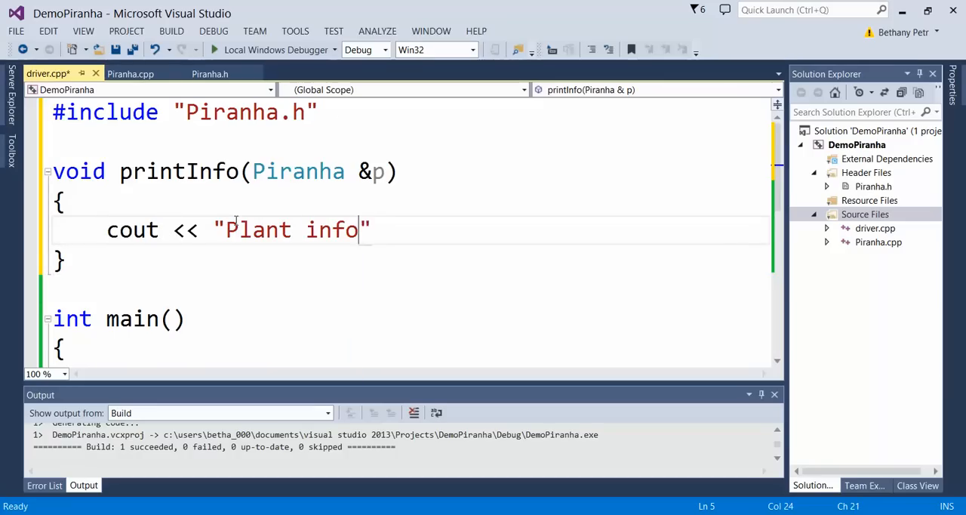
type(":\"<<endl")
type("c")
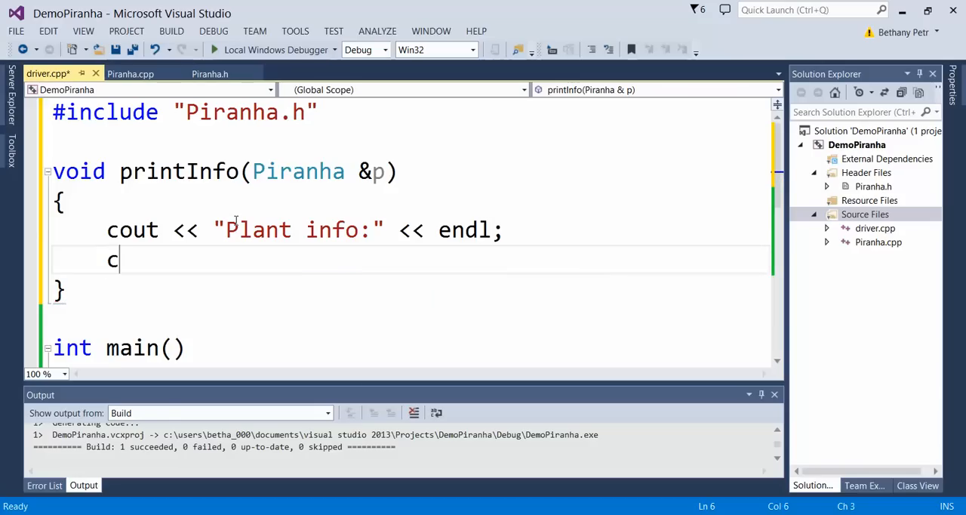
type("out<<")
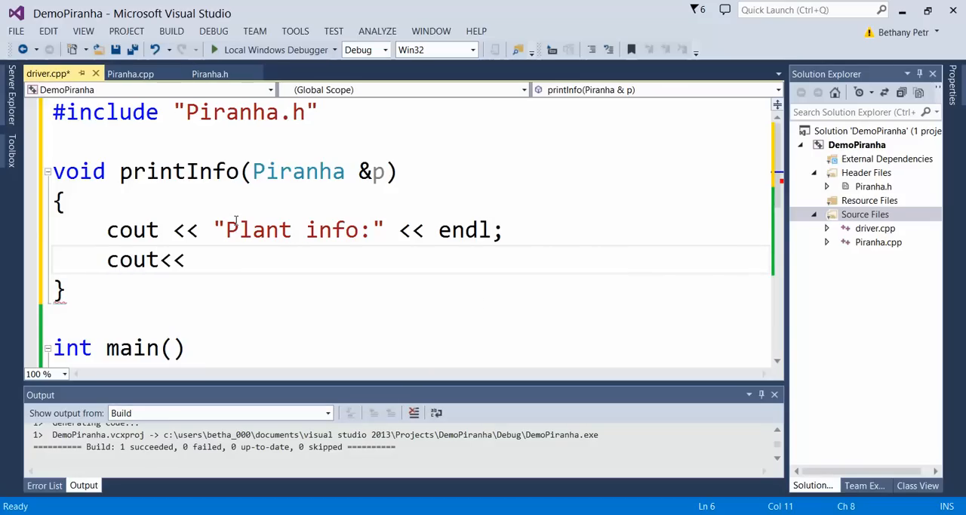
type("<< \"Color: \"")
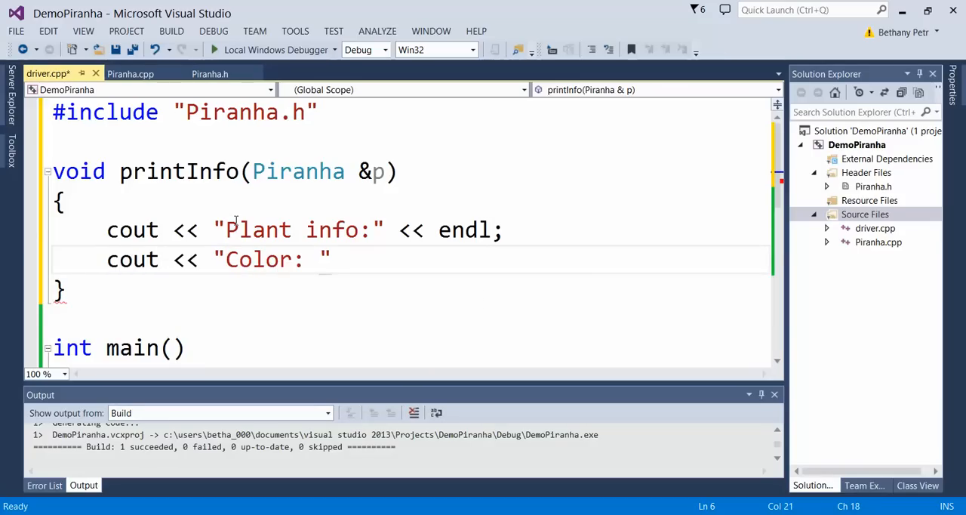
type("<<")
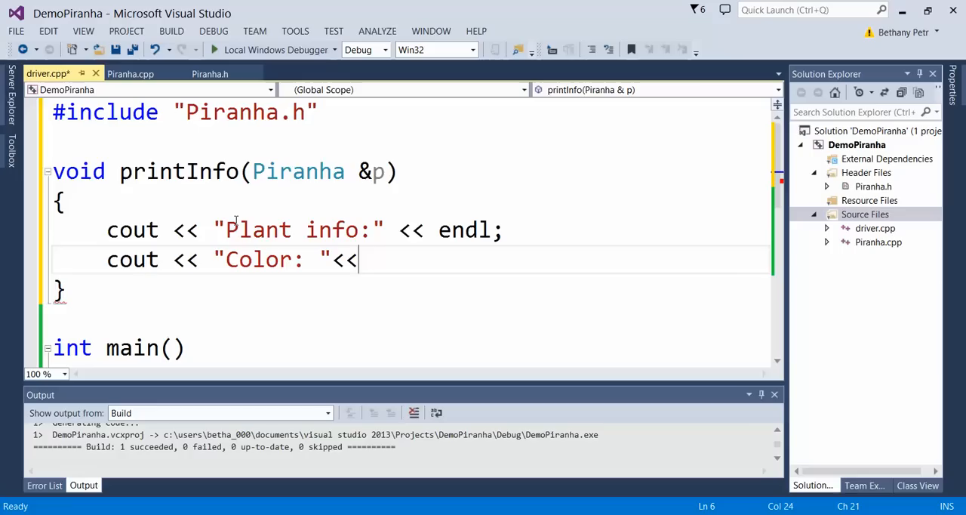
type("p.getColor();")
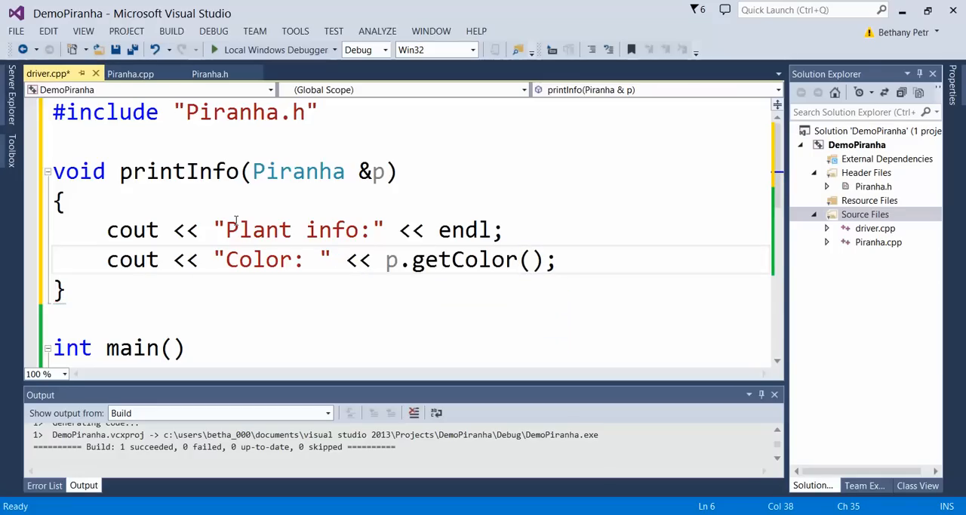
type("<<endl")
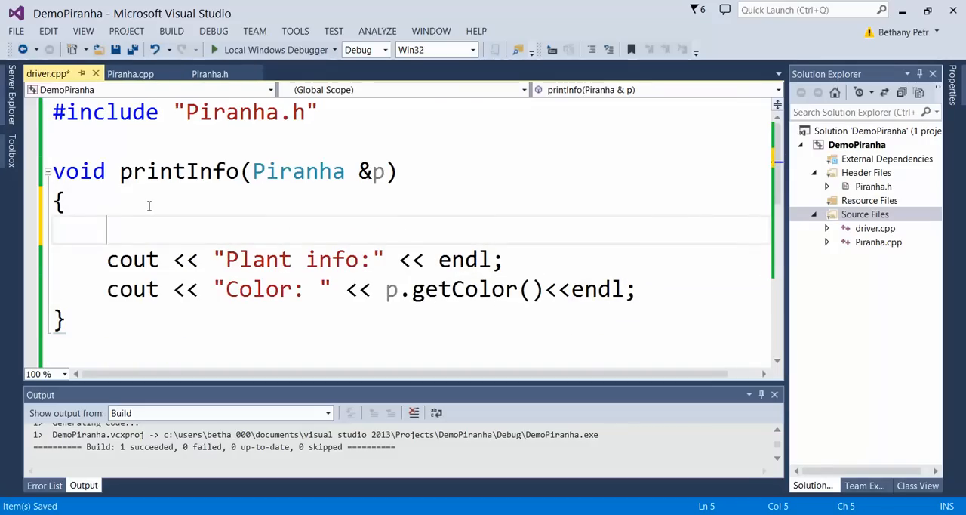
Step: Frame the info lines with cout << "---------------------" << endl; borders
type("cout << \"-\"")
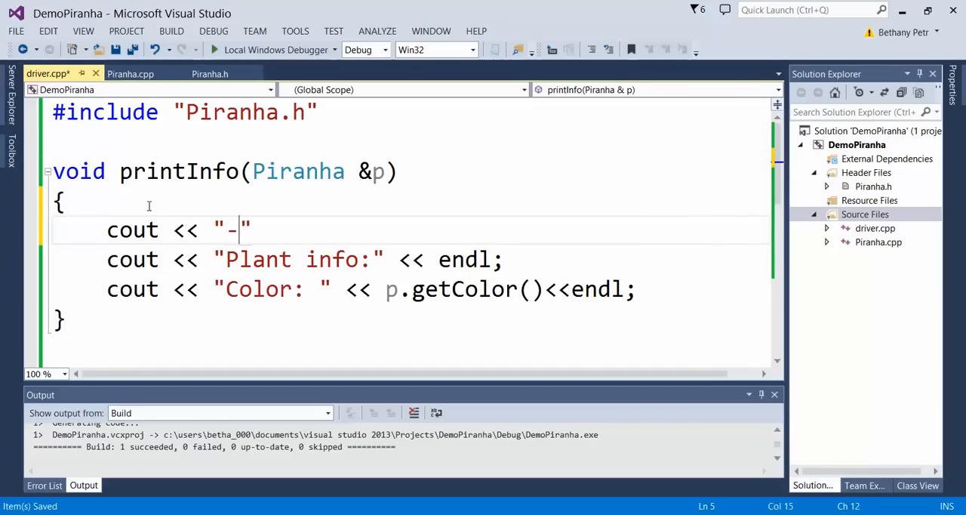
type("---------------------")
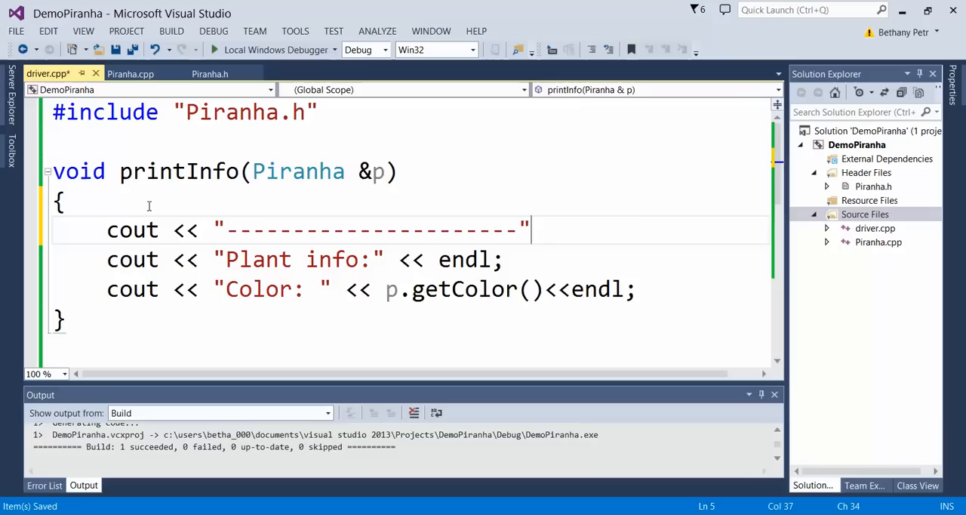
type("<< endl;")
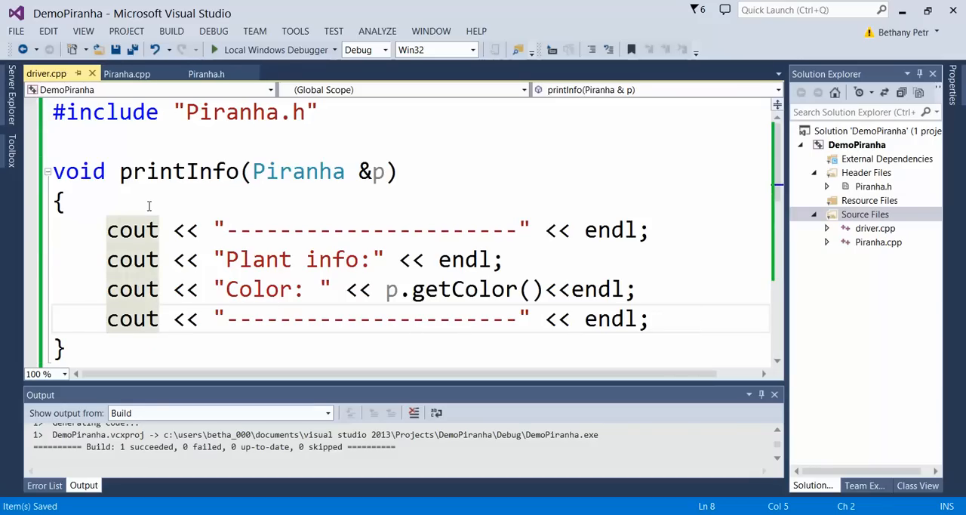
left_click(337, 259)
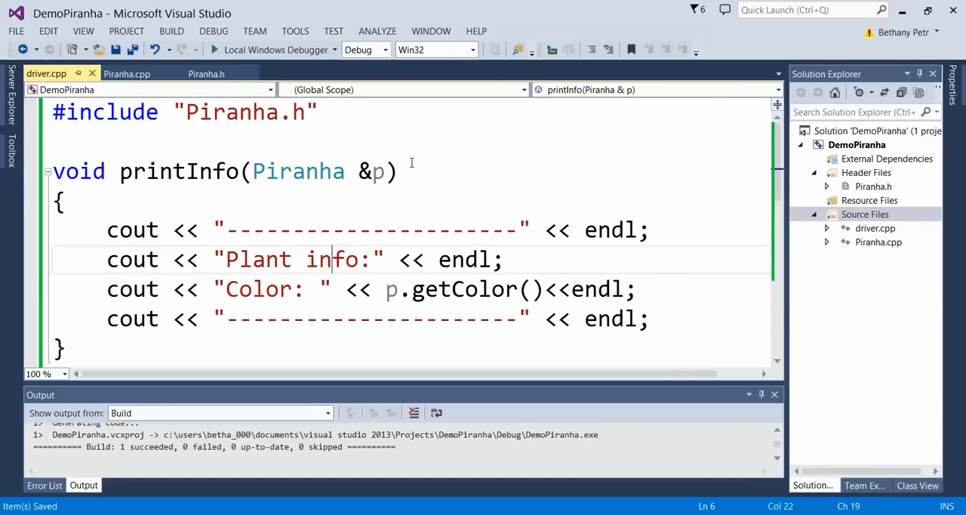
Step: Add printInfo(plant1); and printInfo(plant2); calls inside main
scroll("down", 3)
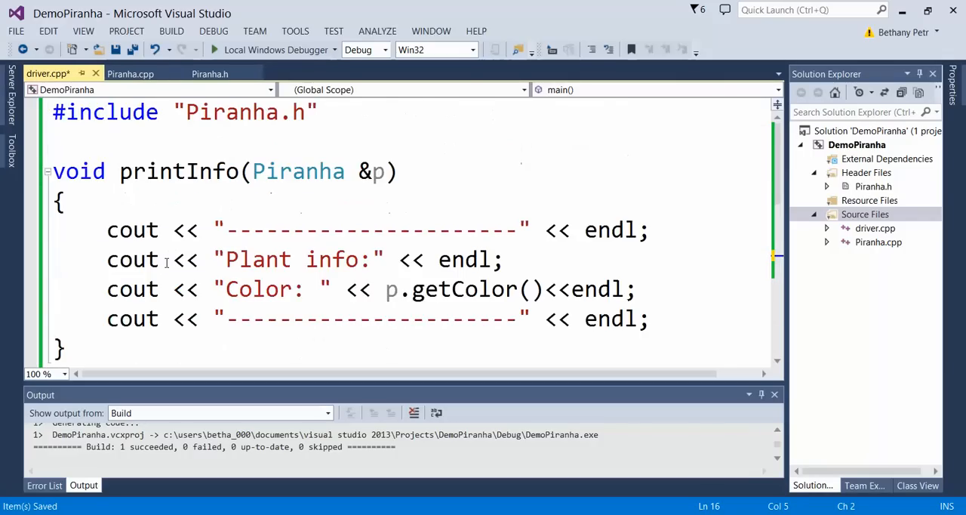
scroll("down", 3)
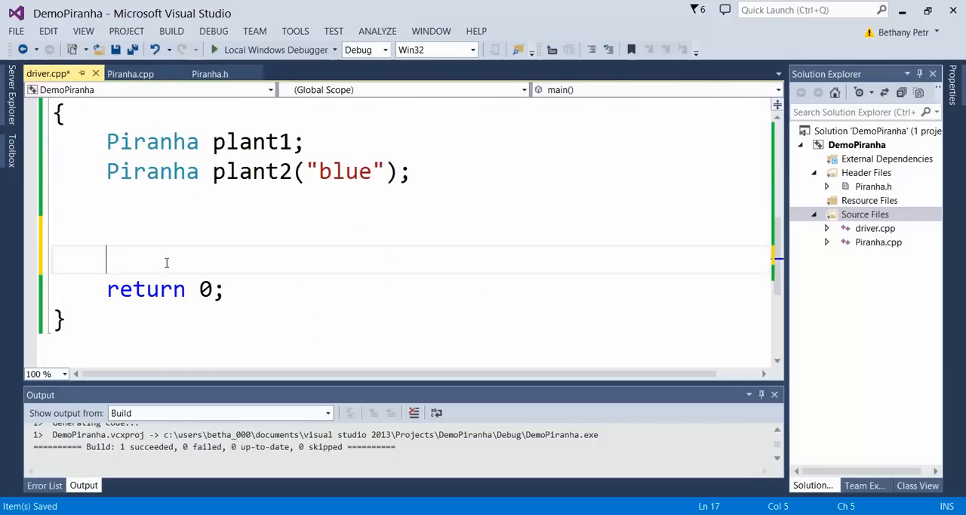
type("printInfo")
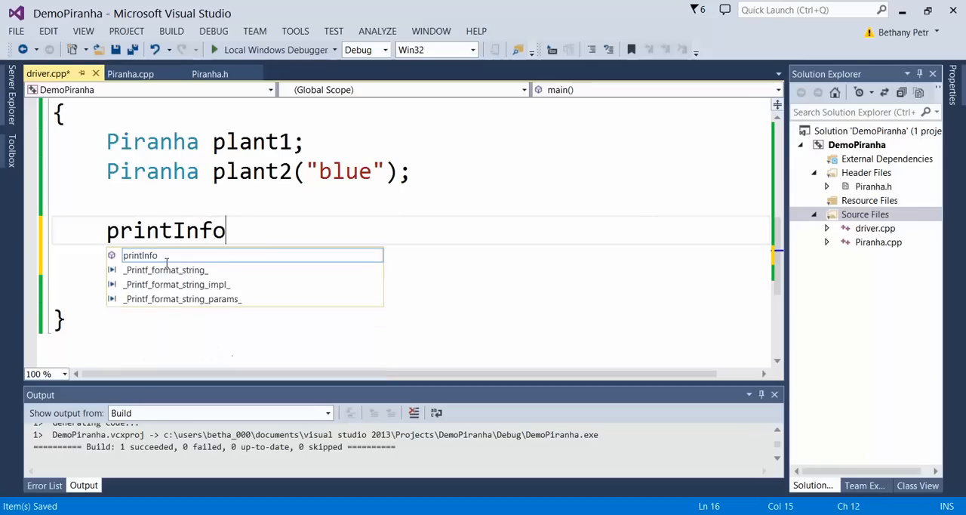
type("(plant1);")
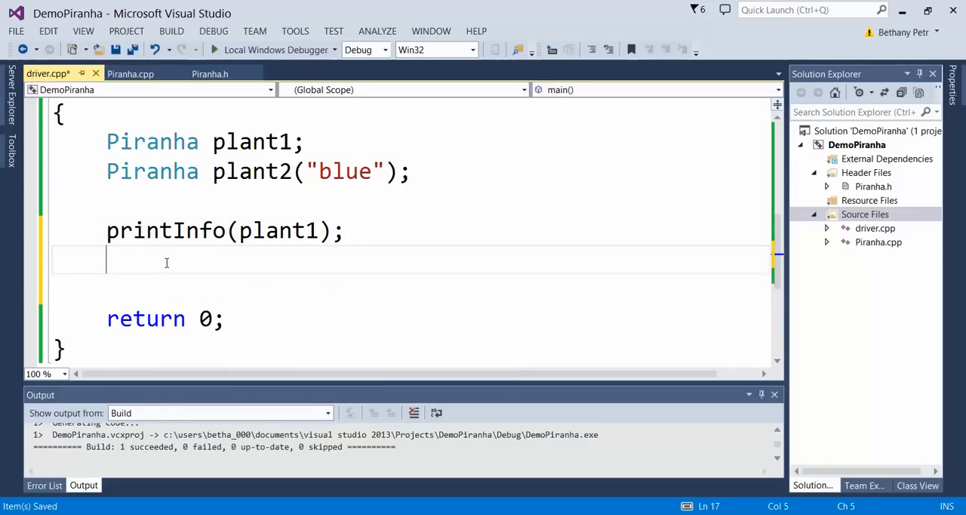
type("printInfo(plant2);")
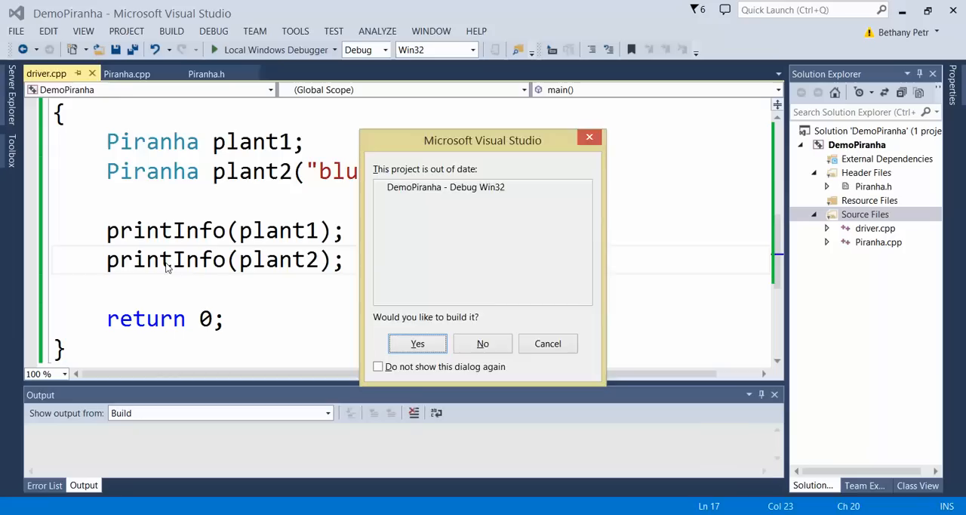
Step: Accept the rebuild so the console shows framed red and blue plant info
left_click(416, 343)
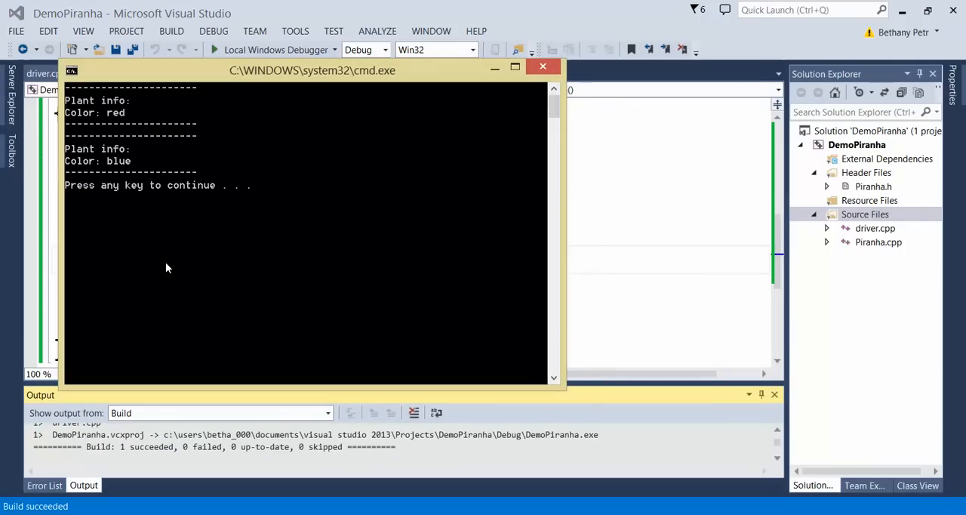
mouse_move(108, 117)
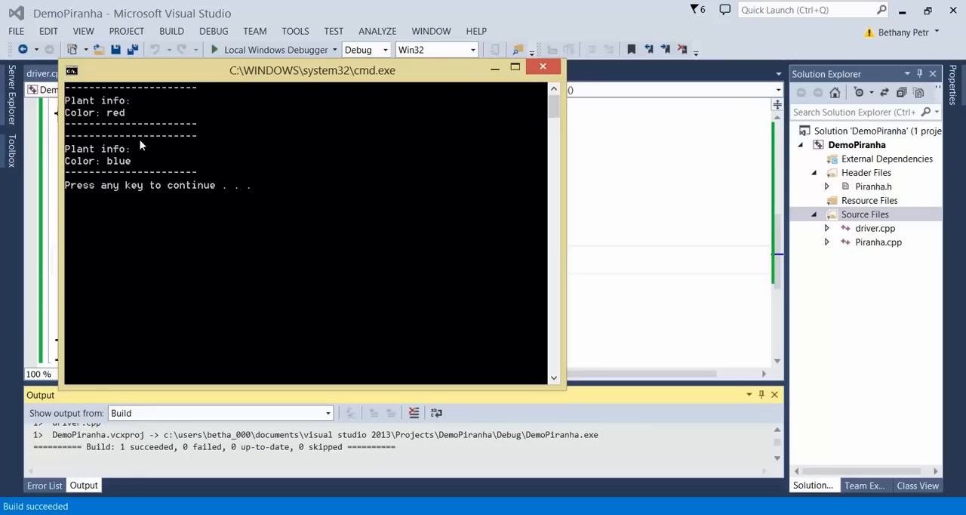
mouse_move(195, 167)
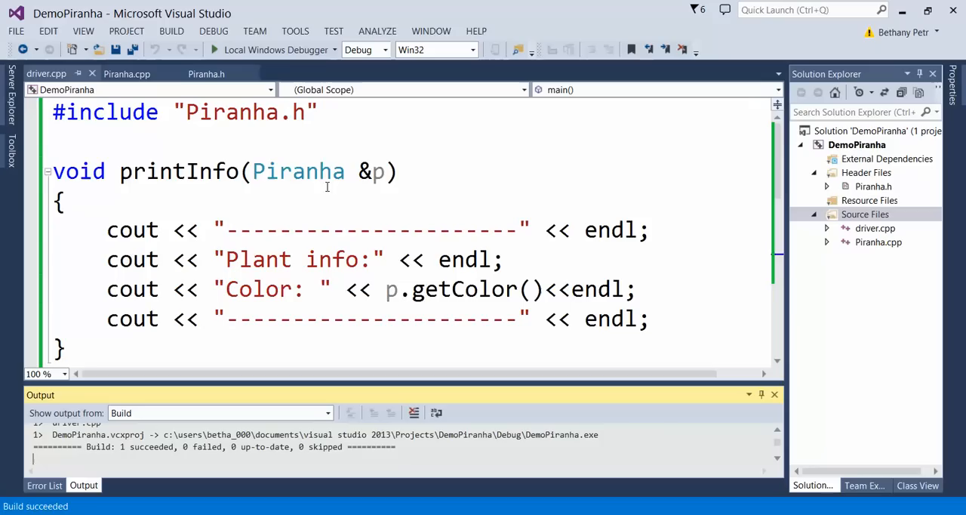
mouse_move(320, 190)
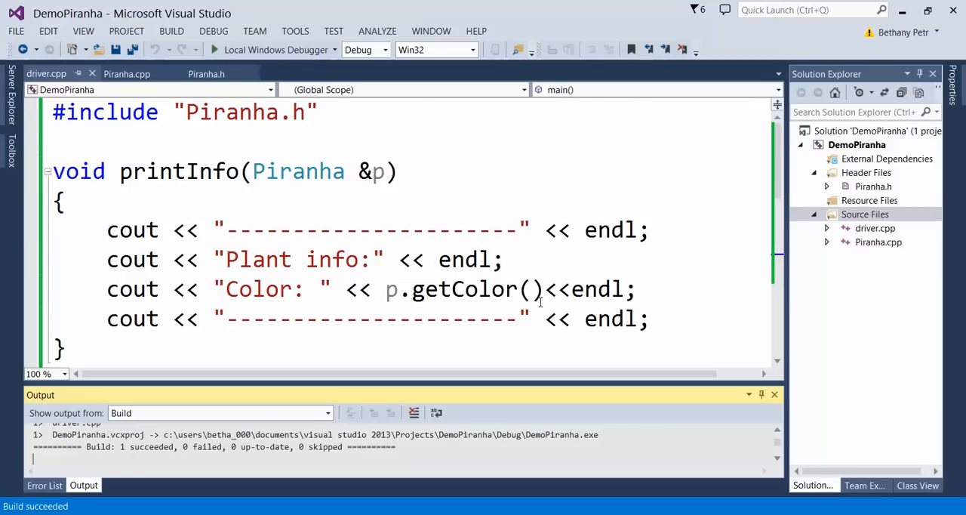
scroll("down", 3)
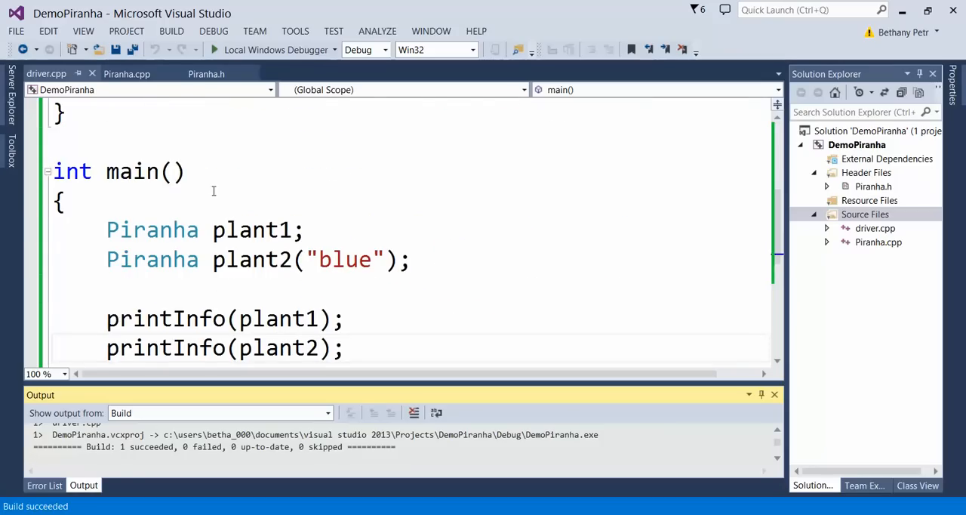
scroll("down", 3)
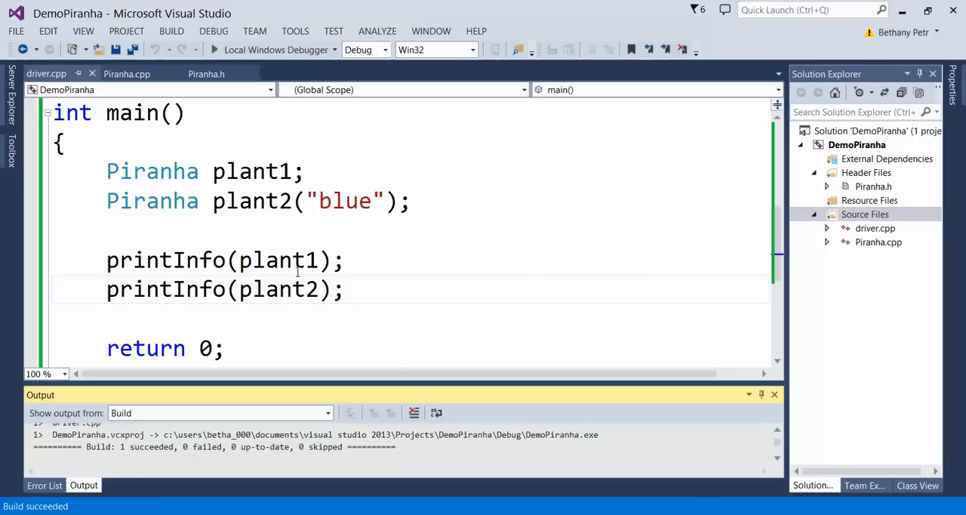
double_click(279, 289)
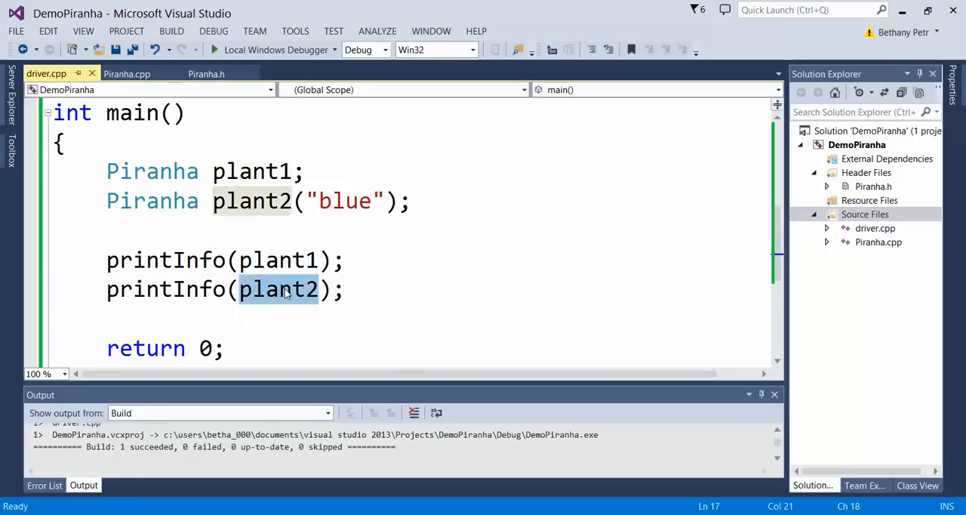